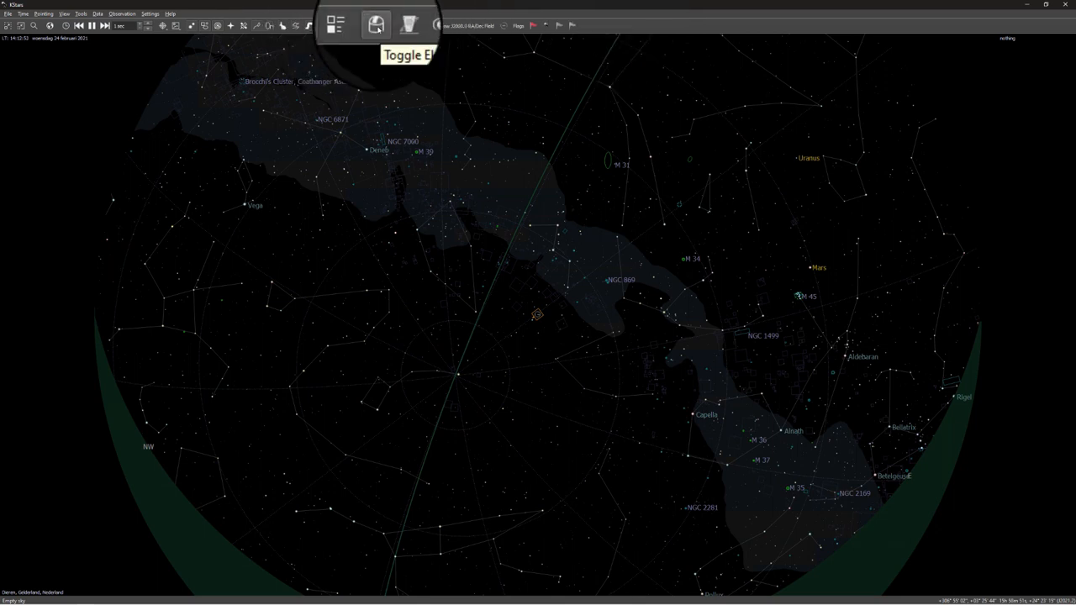
Toggle Ekos from the toolbar to connect the simulator profile and show the telescope marker
left_click(373, 22)
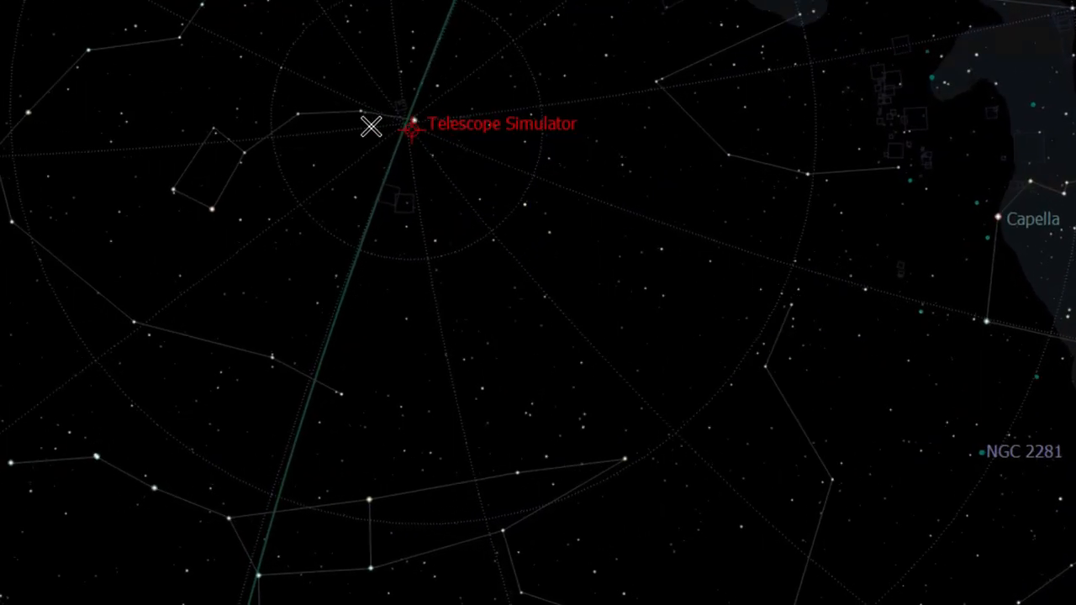
mouse_move(453, 127)
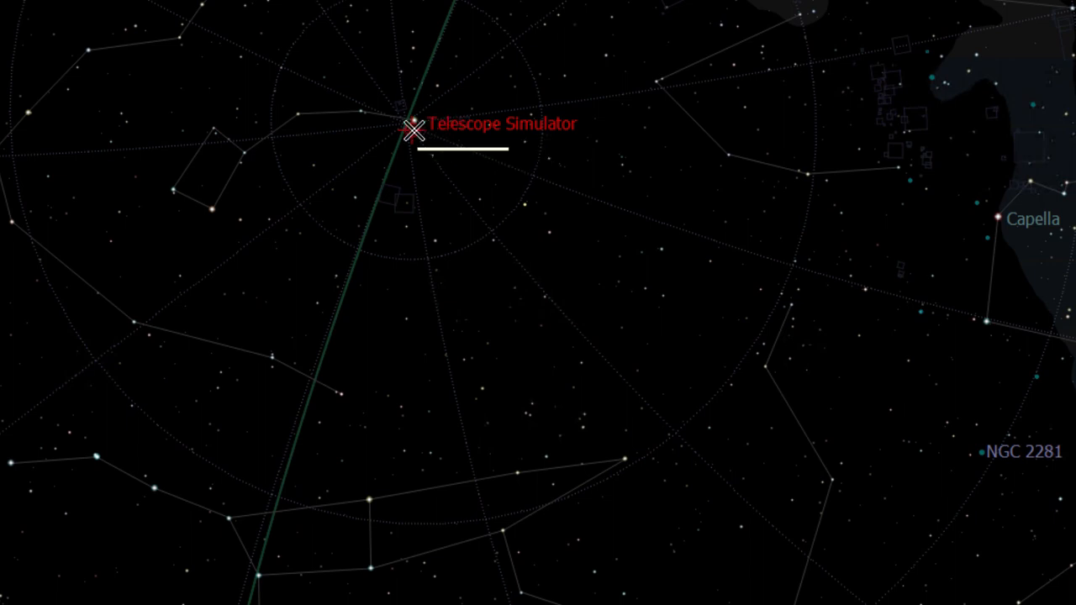
Open Polaris's object menu to reach the Telescope Simulator UnPark command
right_click(408, 133)
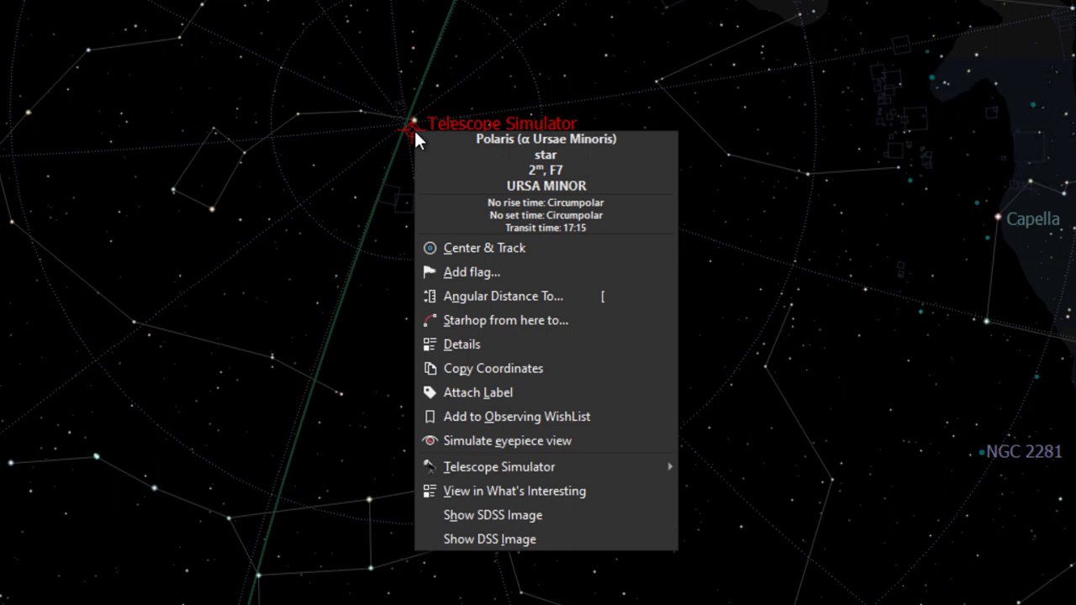
mouse_move(527, 472)
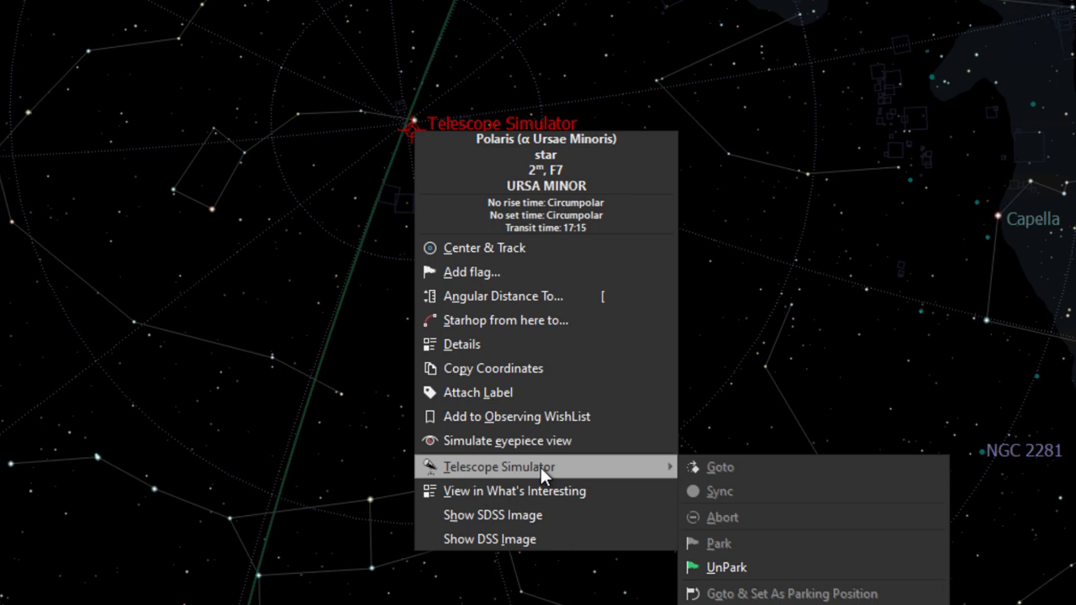
mouse_move(790, 517)
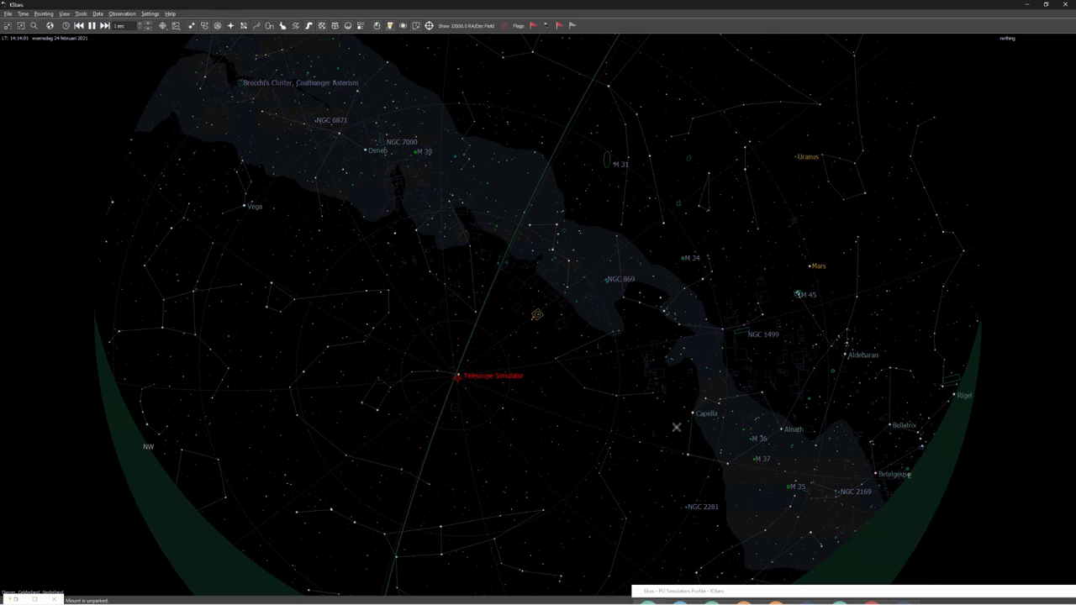
mouse_move(640, 361)
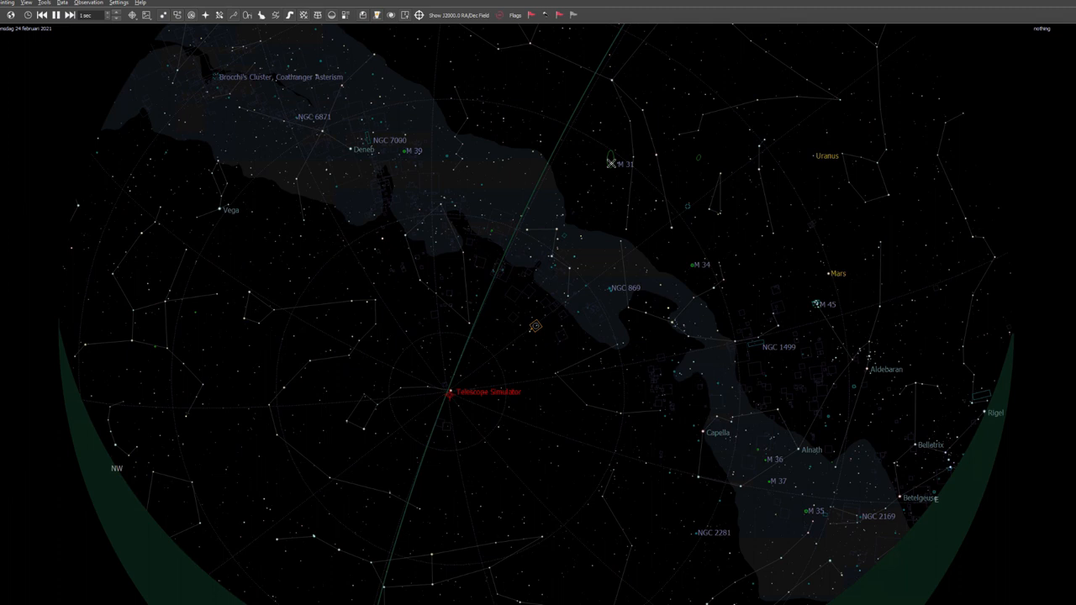
Open M 31's object menu to use the Telescope Simulator Goto command
right_click(612, 166)
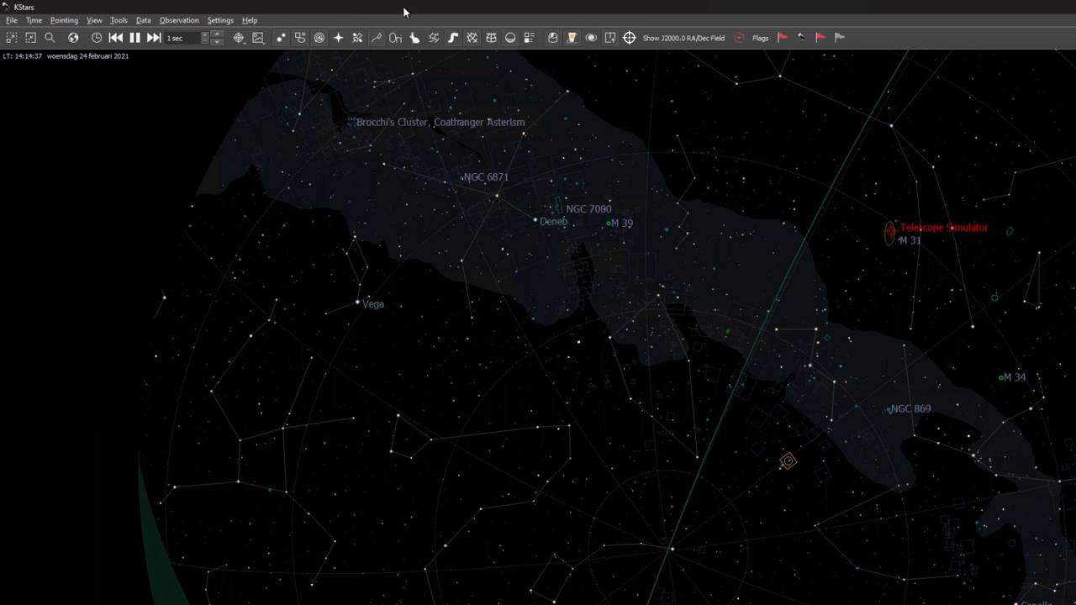
Open the Settings menu to choose the additional INDI/Ekos toolbar
left_click(219, 20)
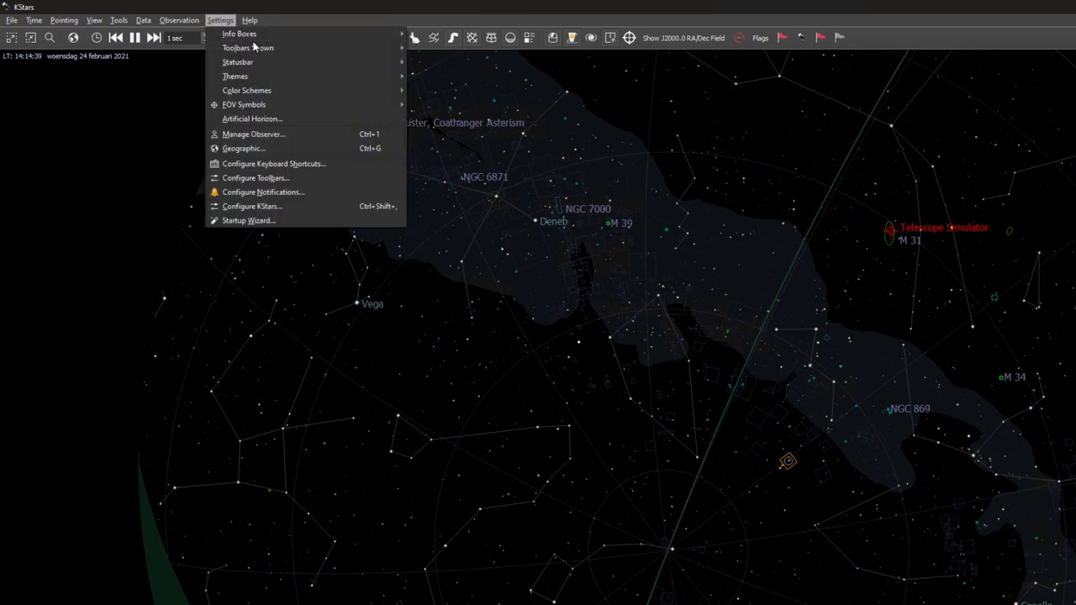
mouse_move(247, 47)
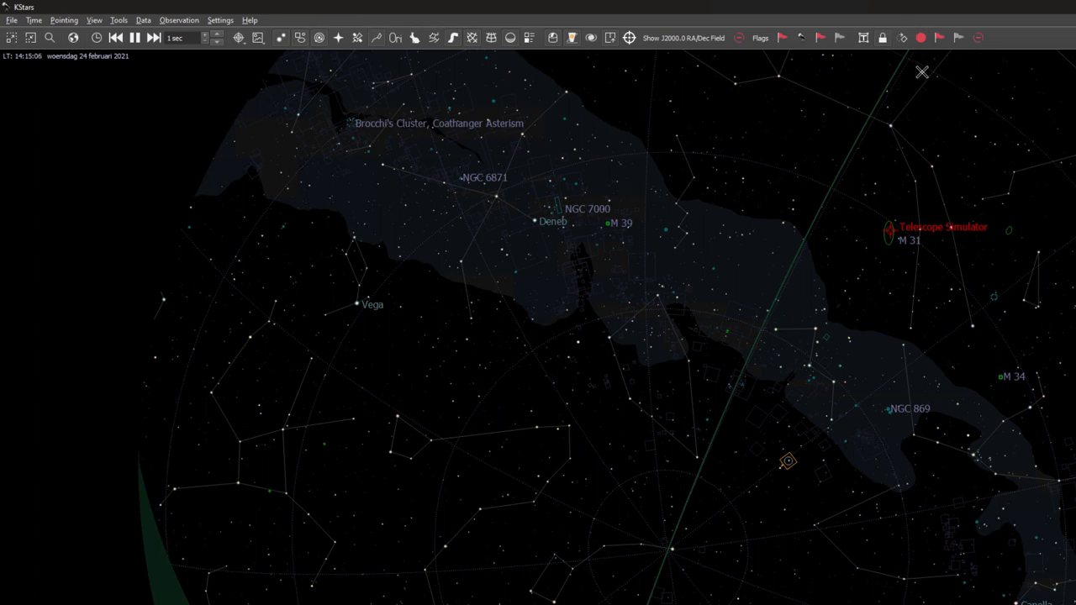
mouse_move(922, 71)
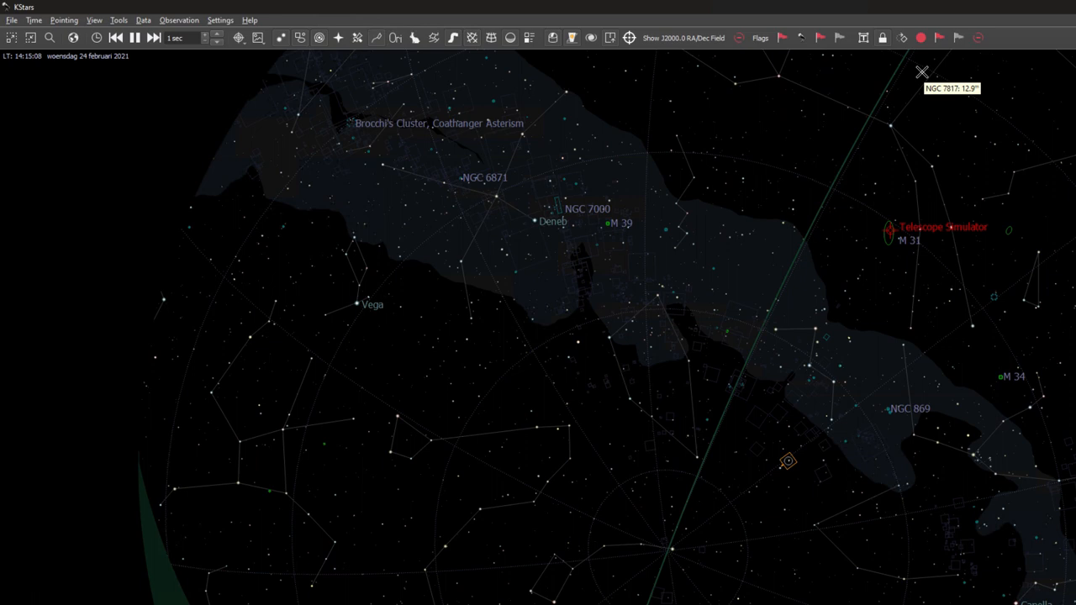
mouse_move(947, 307)
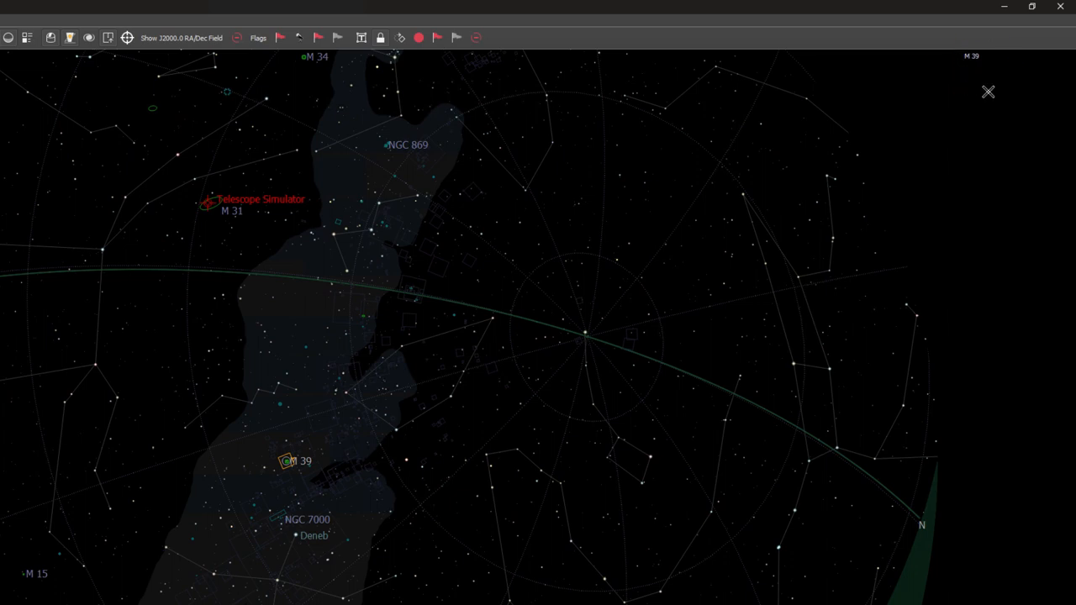
mouse_move(979, 66)
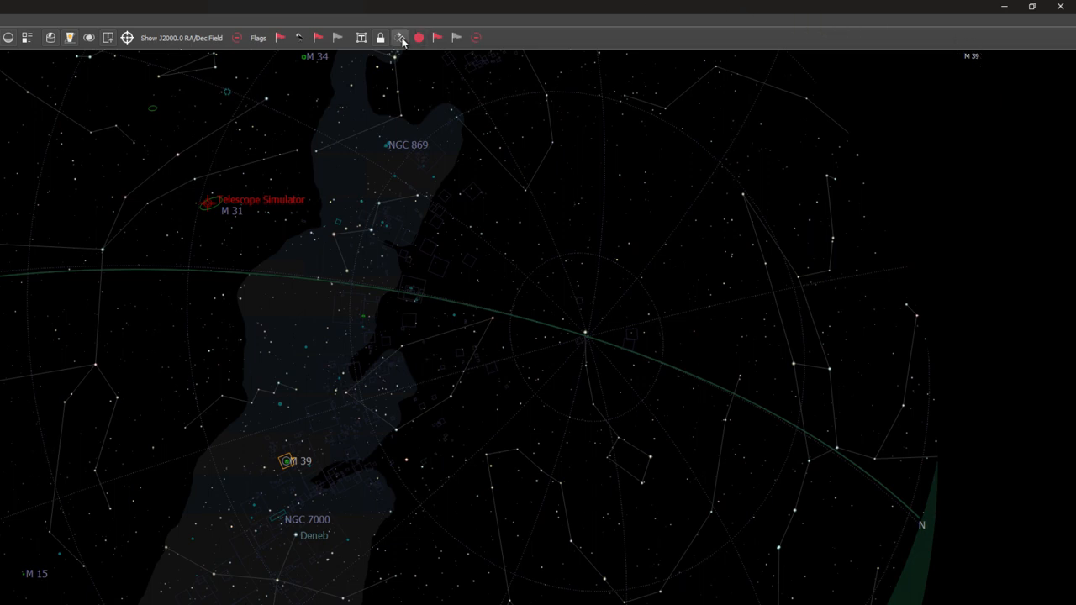
mouse_move(399, 35)
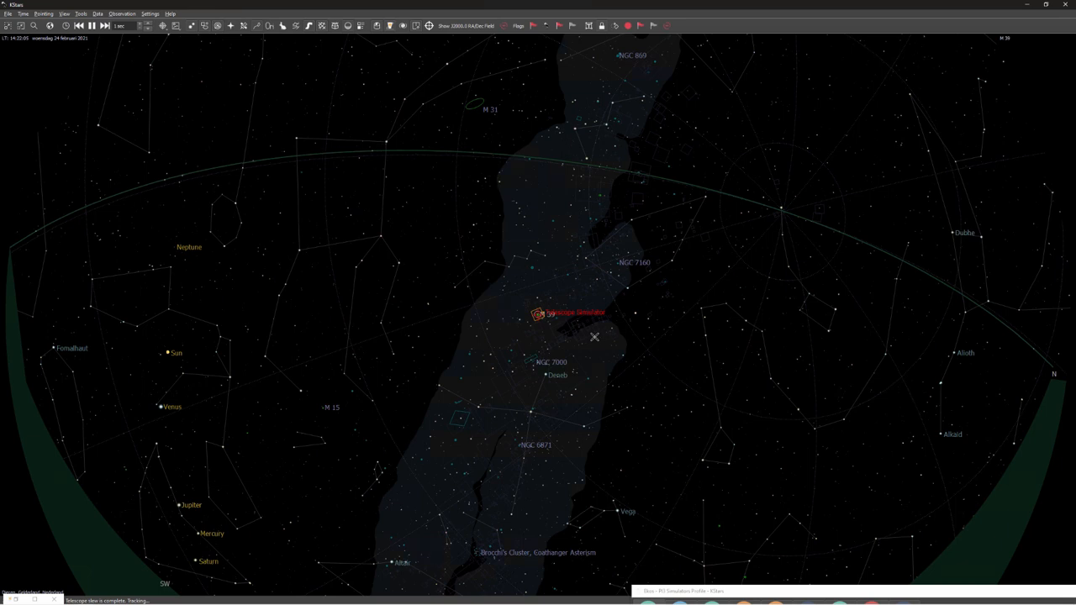
Search Find Object with 'm31' in the cleared name filter so only M 31 is listed
key("ctrl+f")
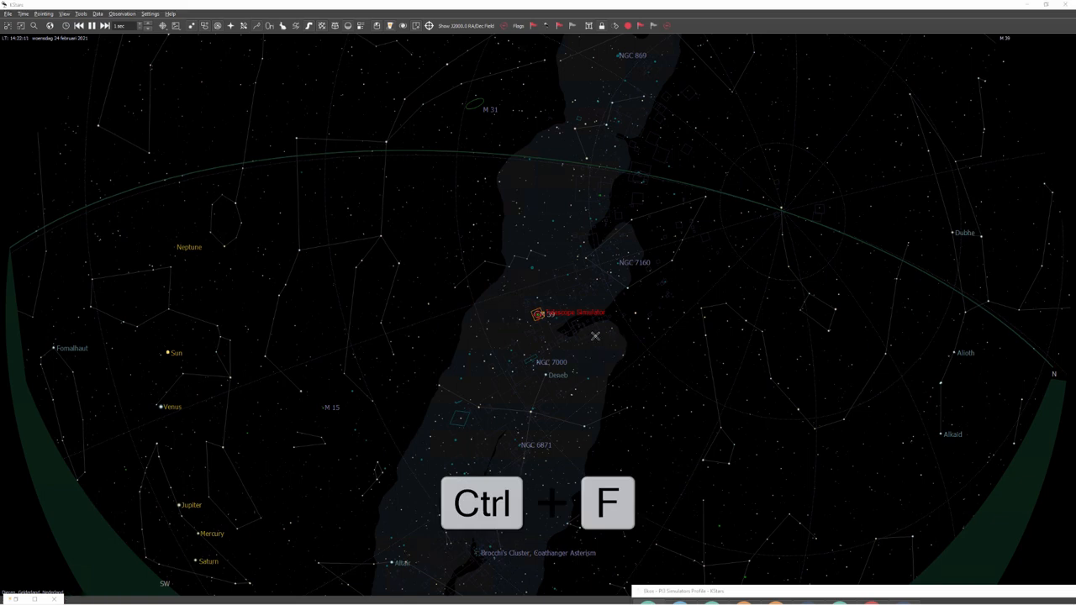
key("ctrl+f")
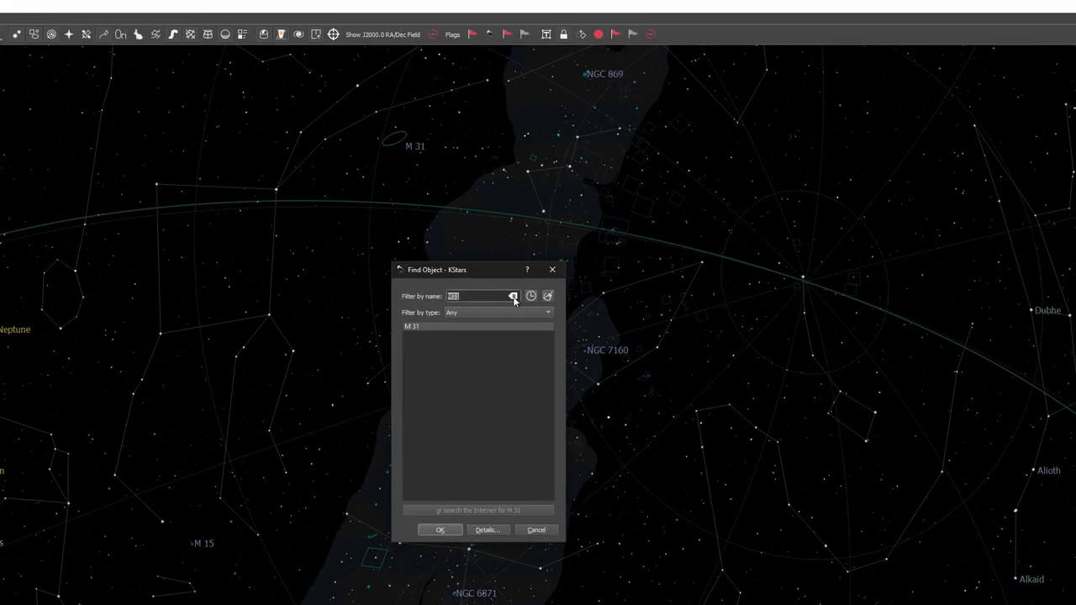
left_click(512, 296)
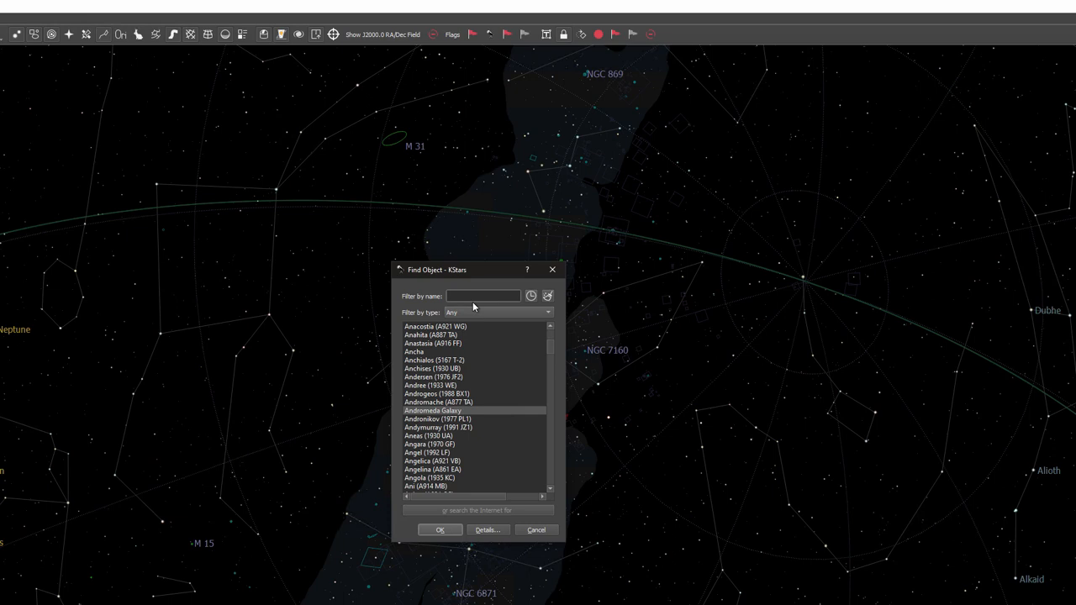
type("m")
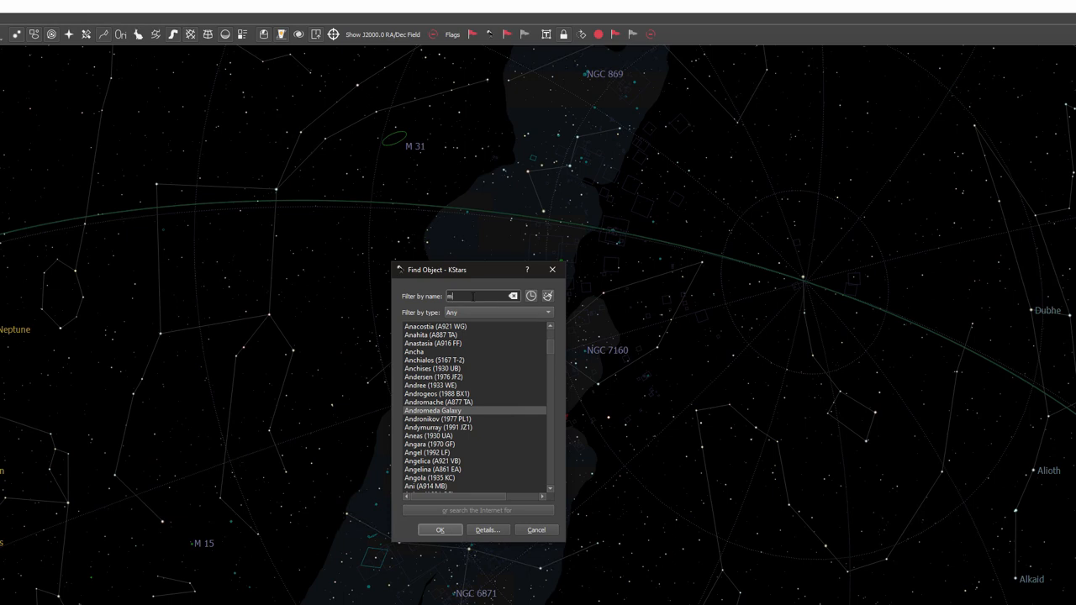
type("m31")
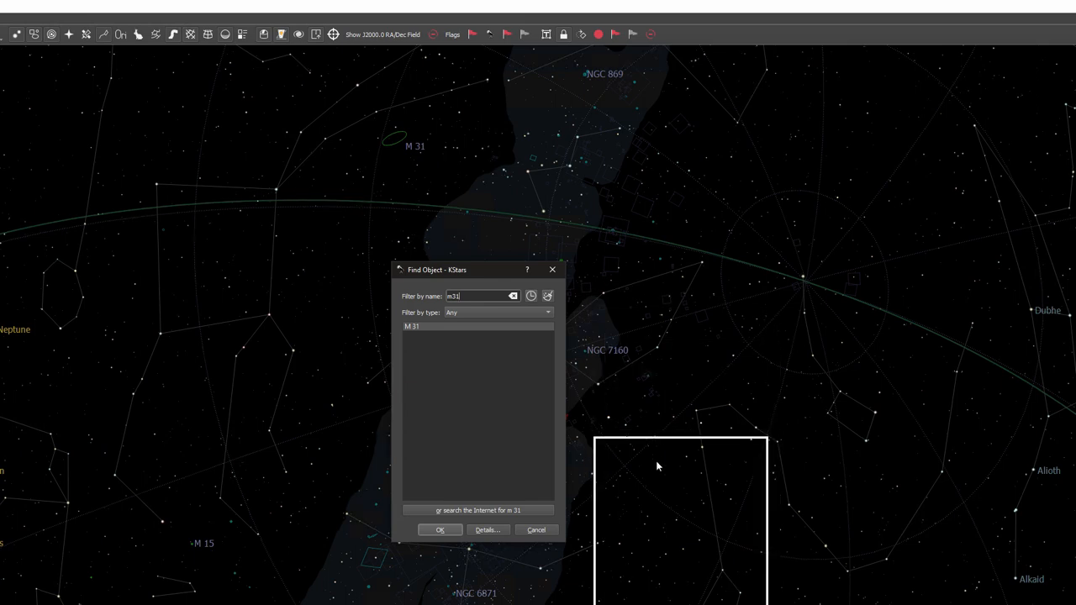
left_click_drag(435, 269, 183, 372)
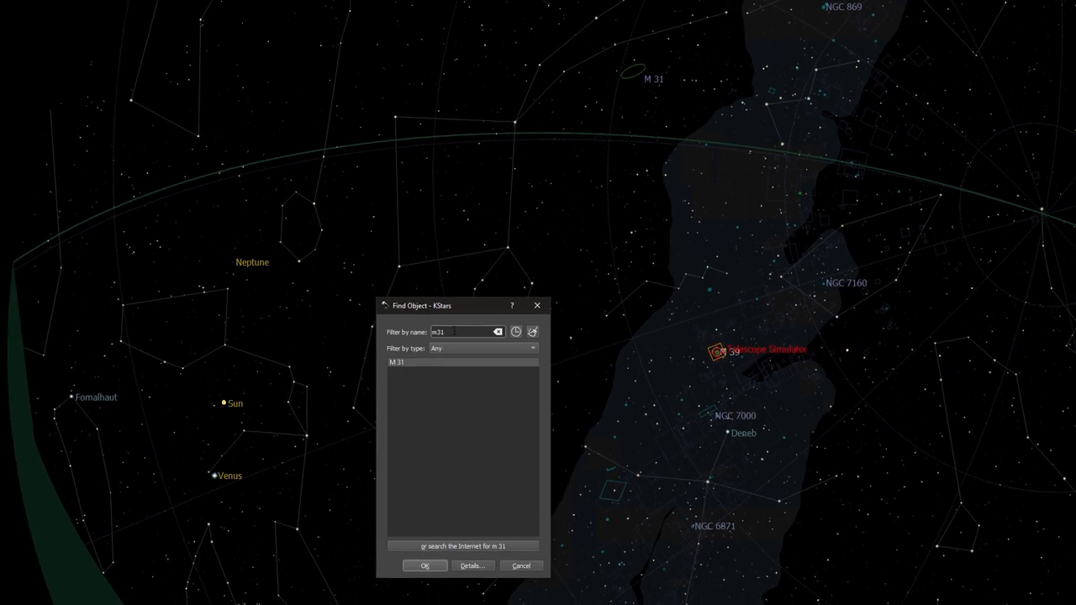
Confirm M 31 in Find Object to centre the sky map on it
left_click(424, 565)
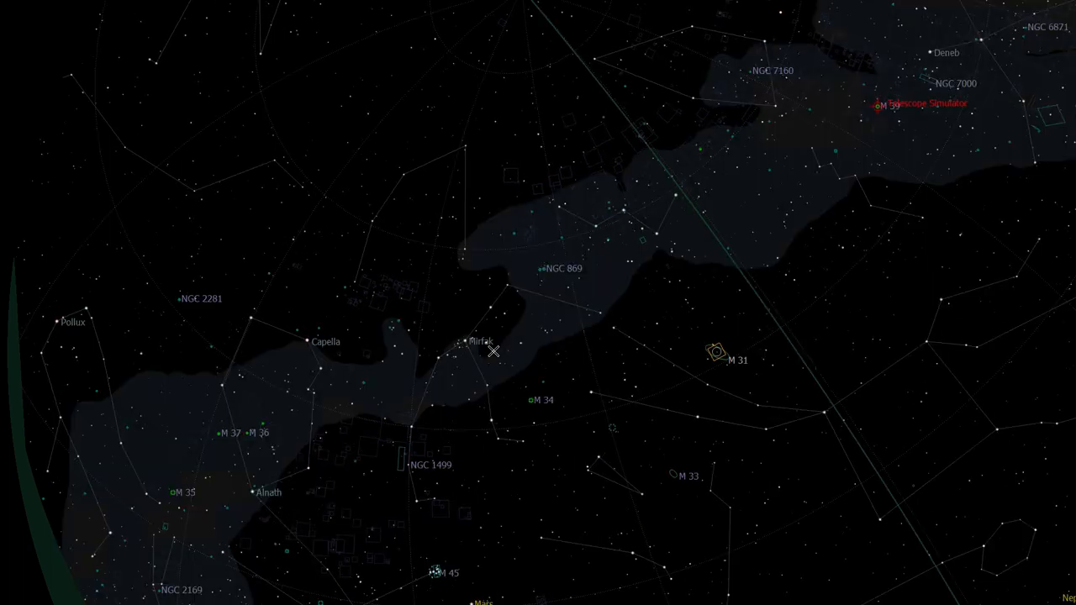
mouse_move(984, 323)
type("m31")
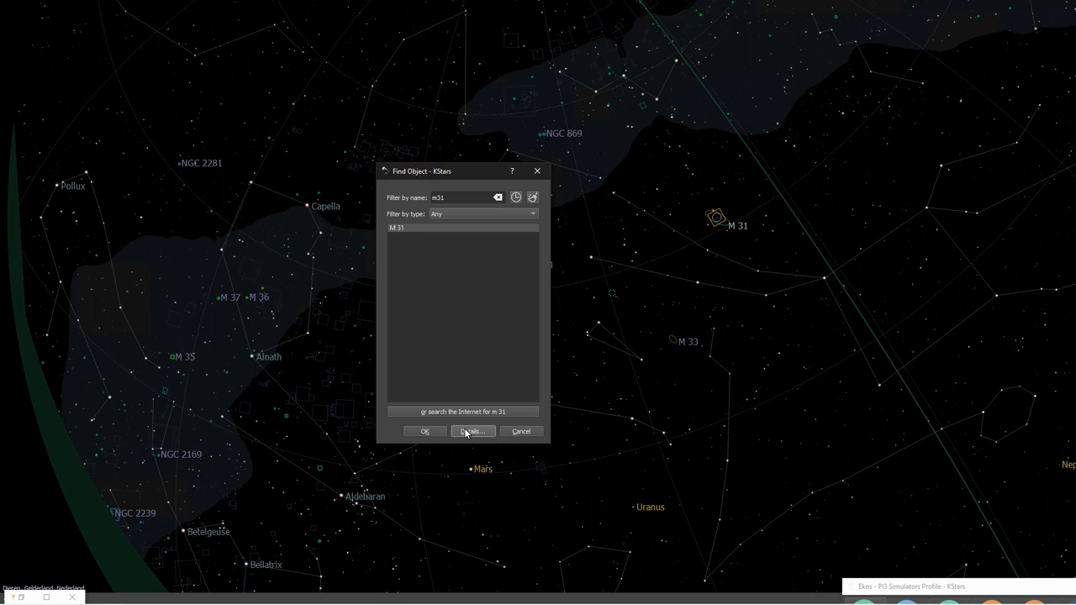
left_click(473, 431)
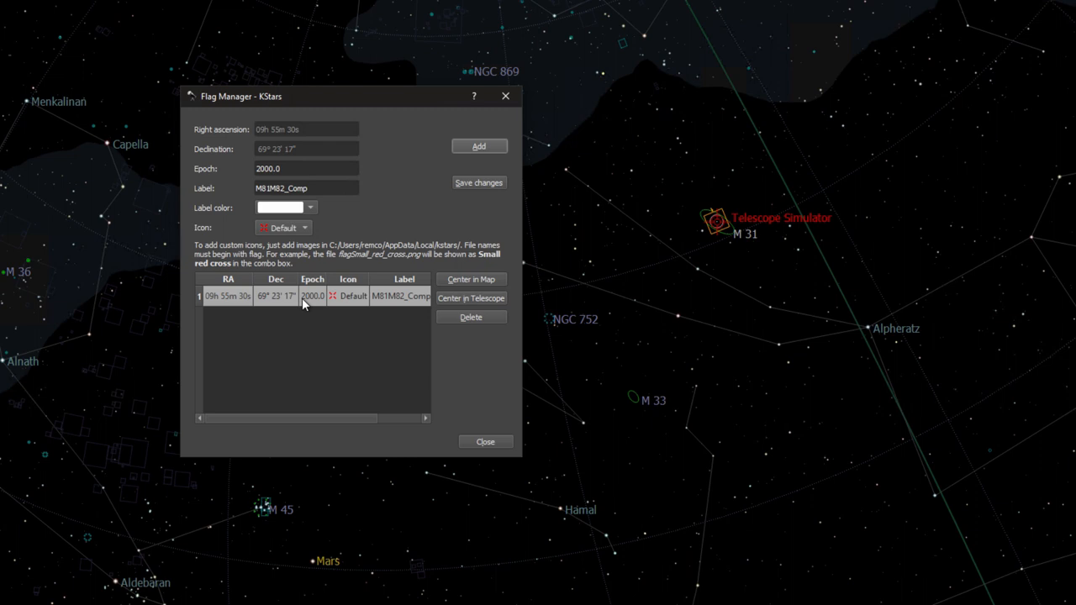
mouse_move(434, 335)
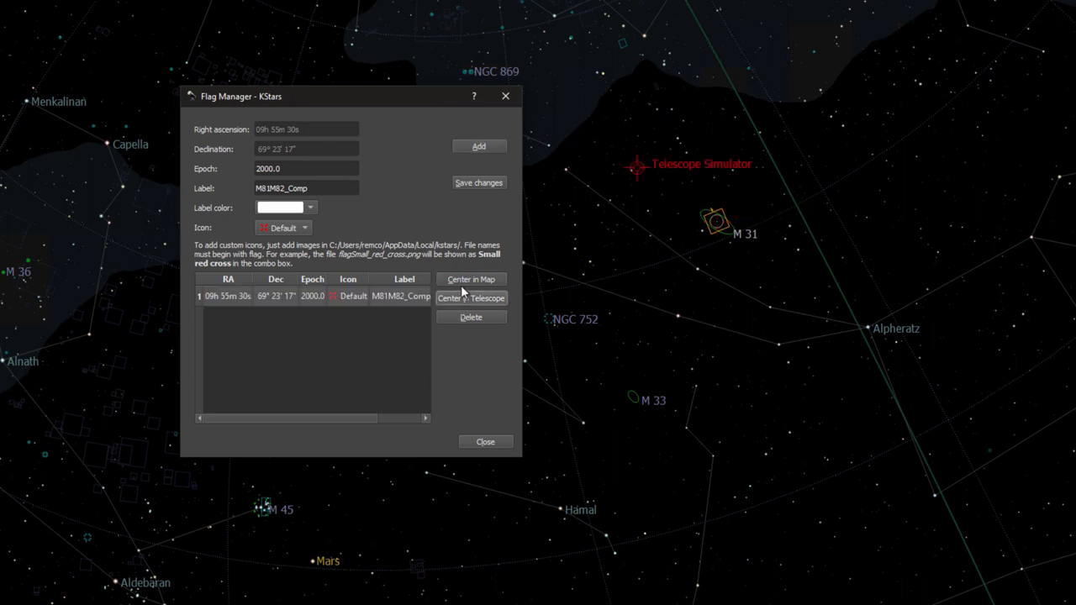
Centre the sky map on the saved M81M82_Comp flag from Flag Manager
left_click(470, 279)
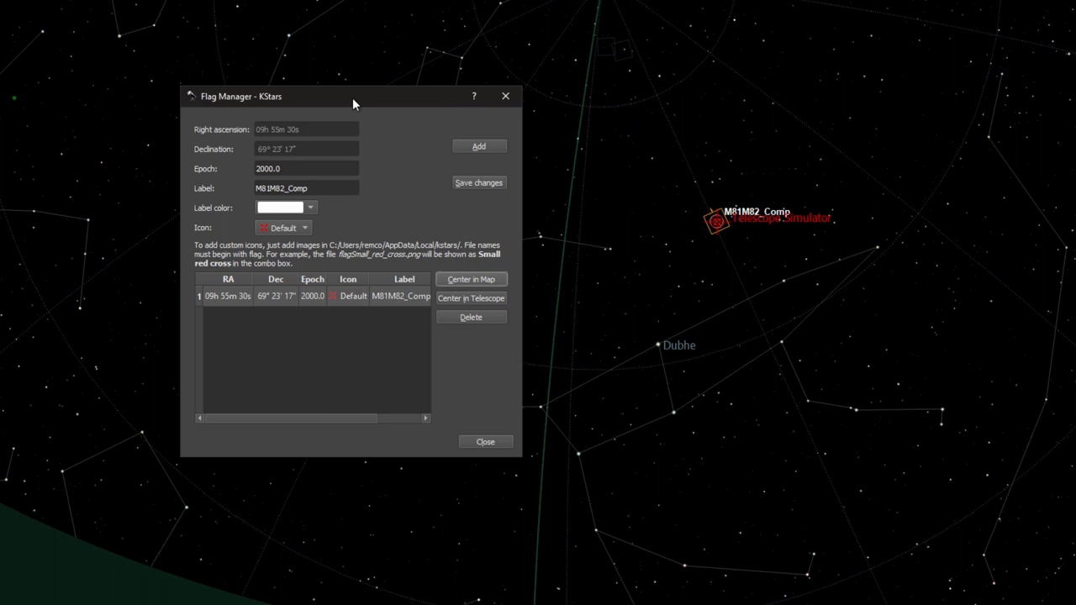
mouse_move(593, 139)
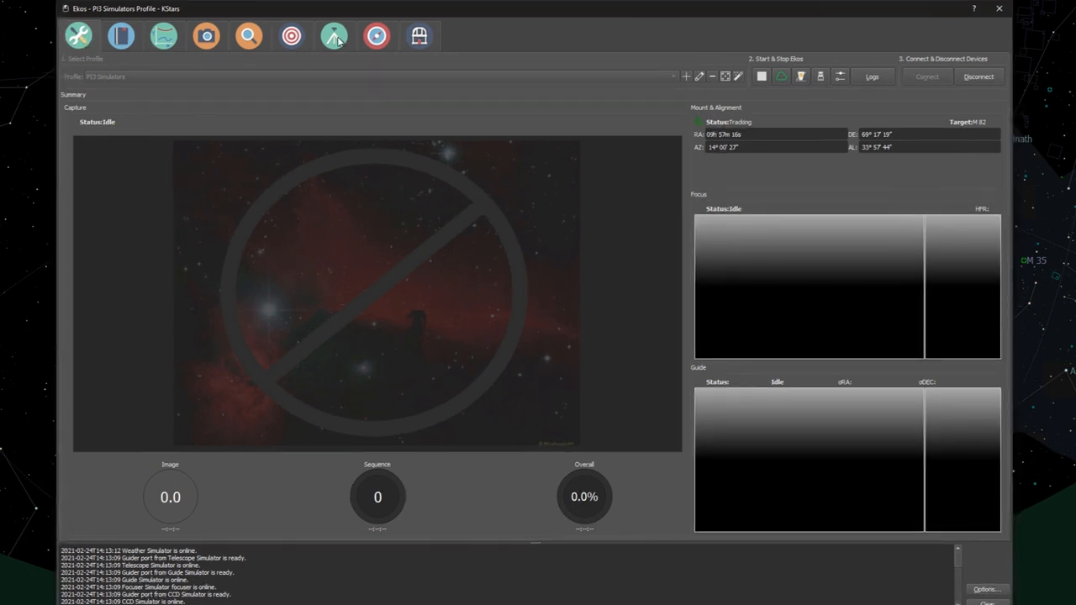
Switch the Ekos window to the Mount module for the Telescope Simulator
left_click(333, 38)
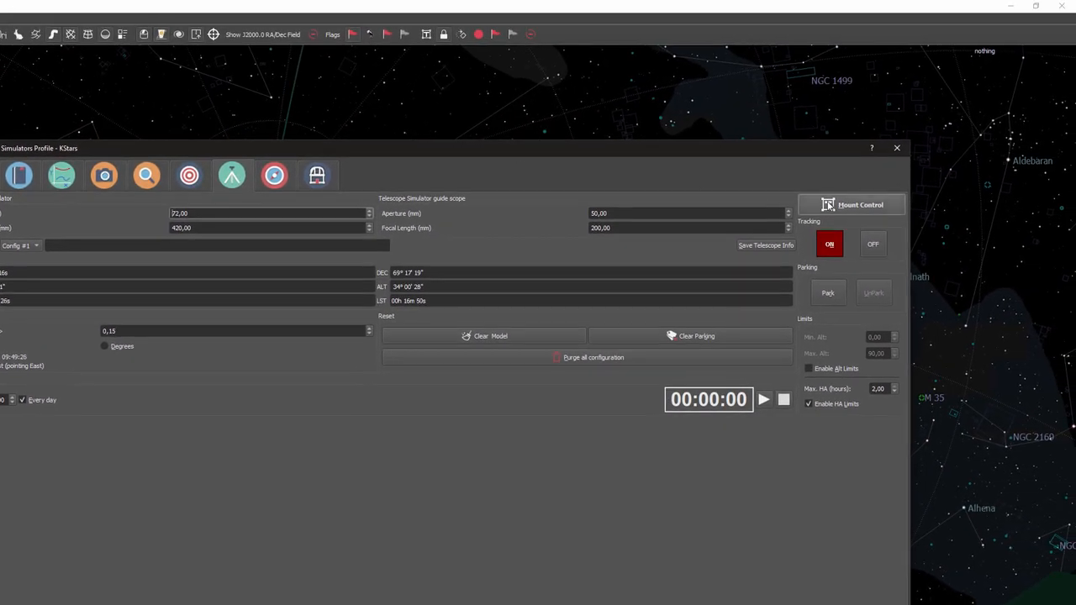
Open and close Mount Control, turn tracking off with confirmation, then turn it back on
left_click(851, 204)
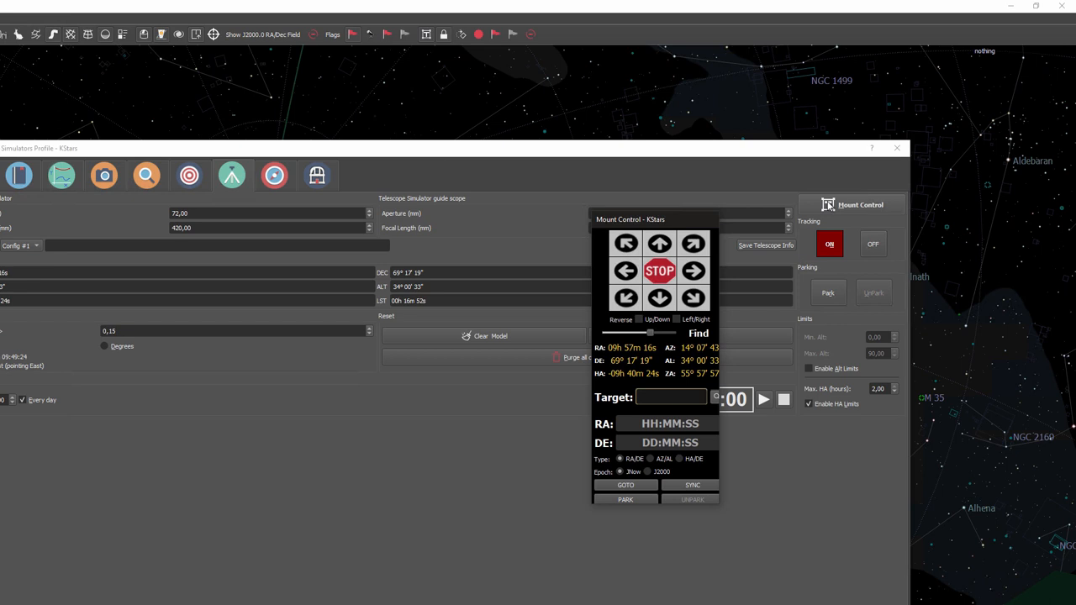
left_click(852, 205)
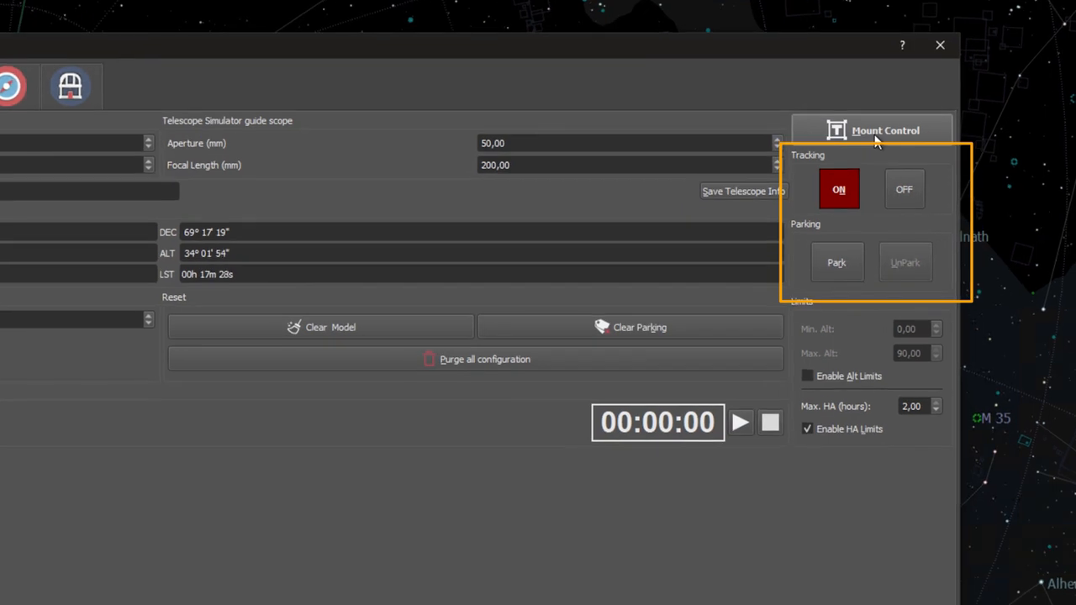
mouse_move(937, 198)
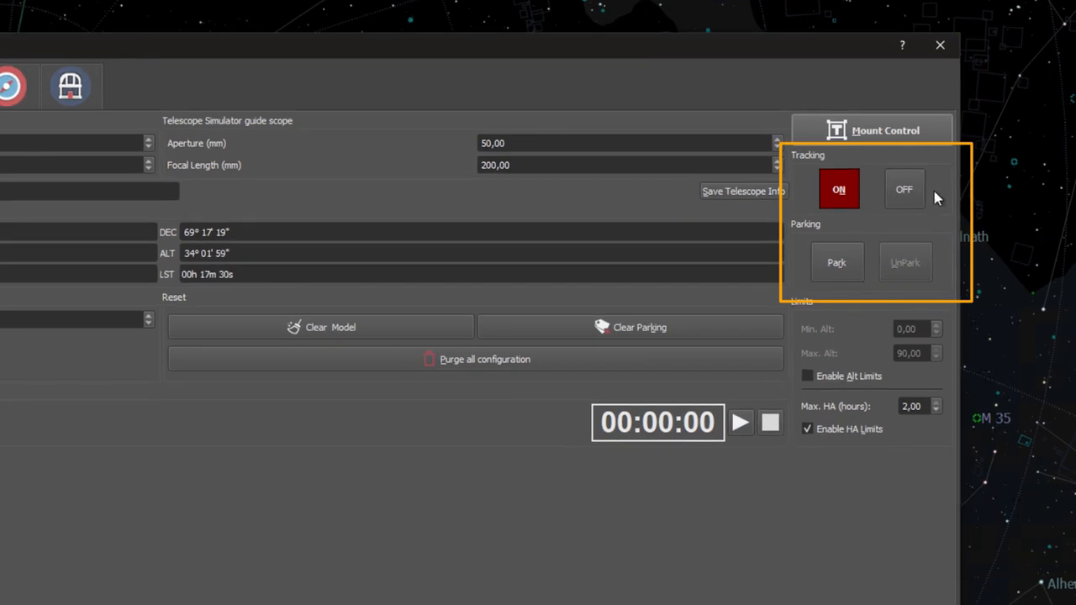
left_click(903, 188)
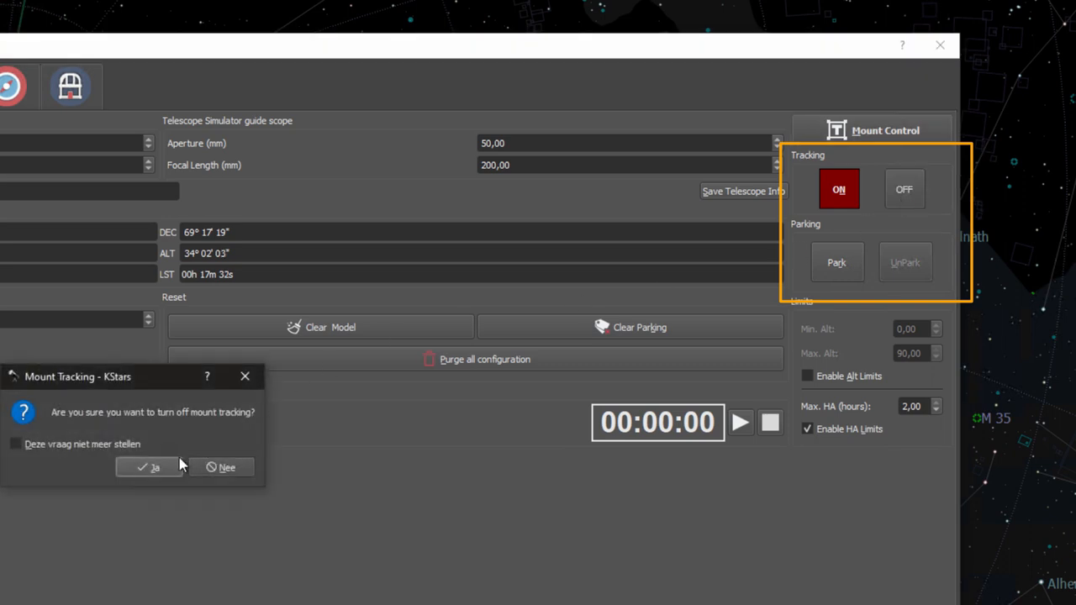
left_click(149, 467)
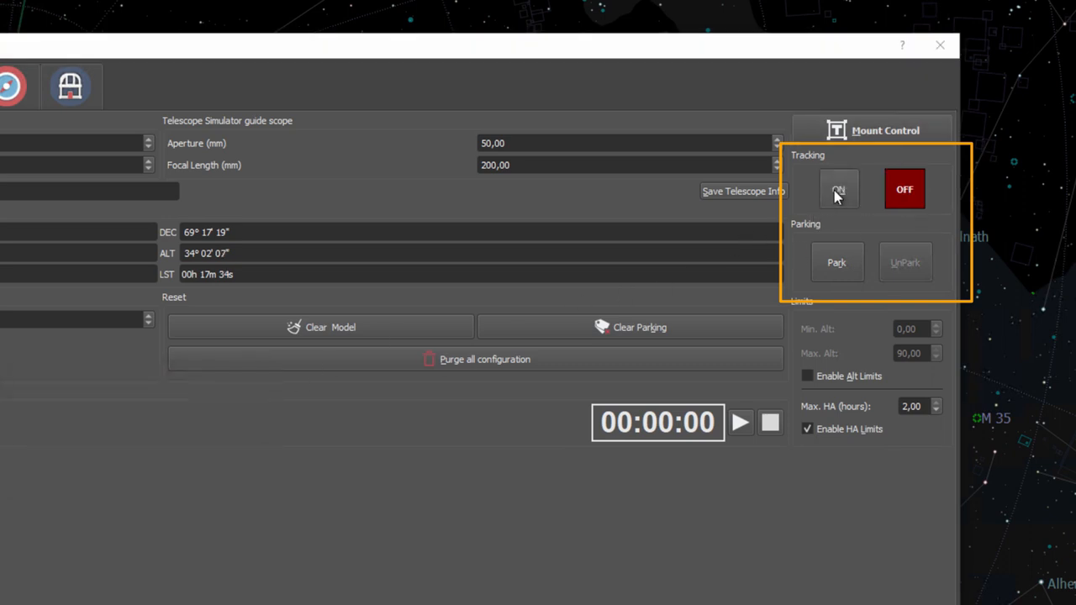
left_click(838, 188)
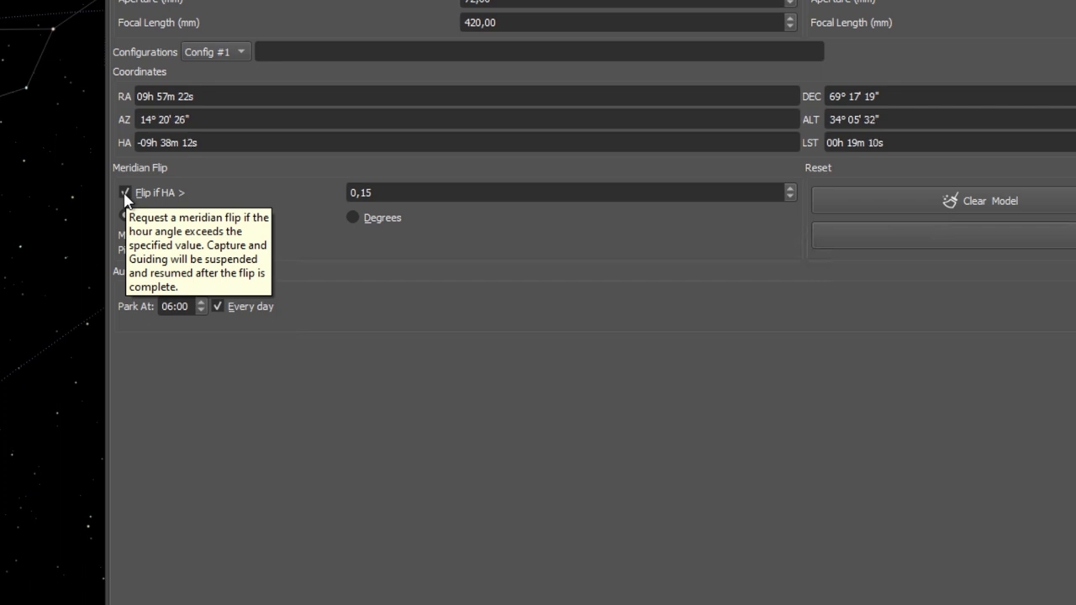
left_click(567, 193)
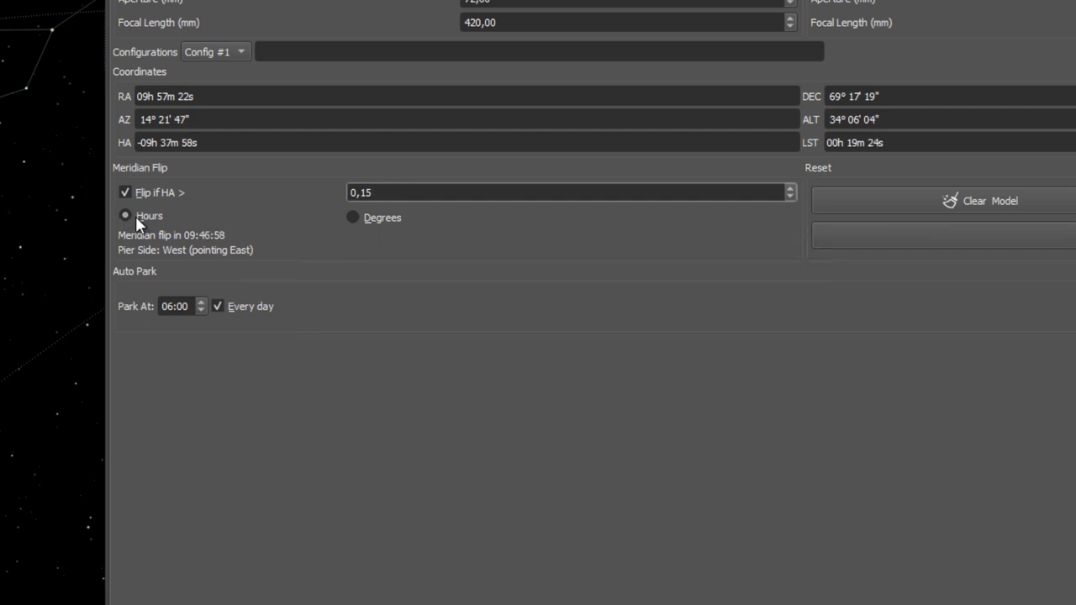
mouse_move(138, 221)
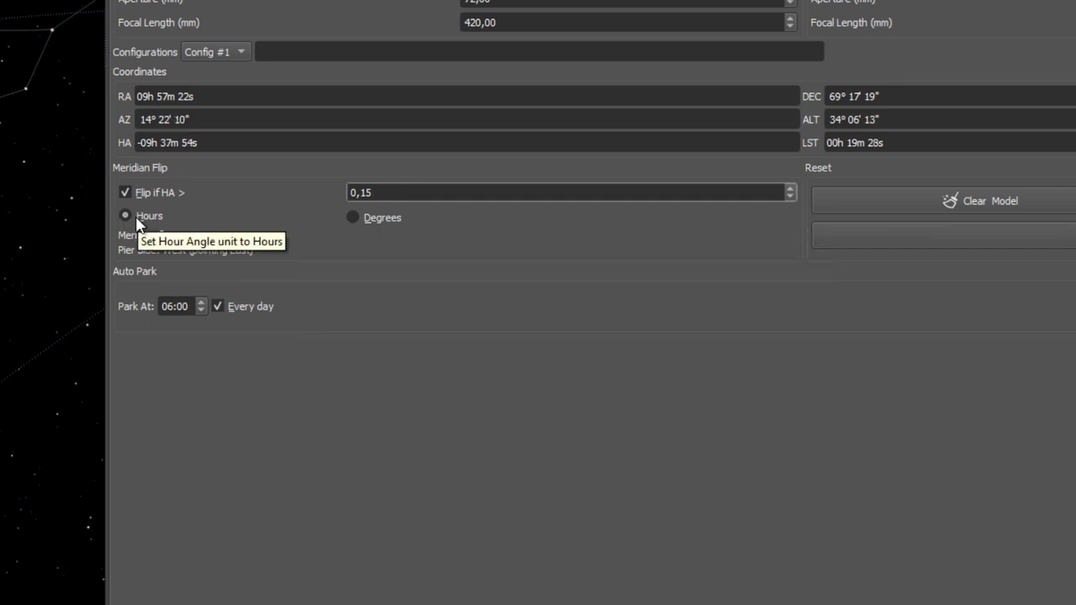
mouse_move(191, 213)
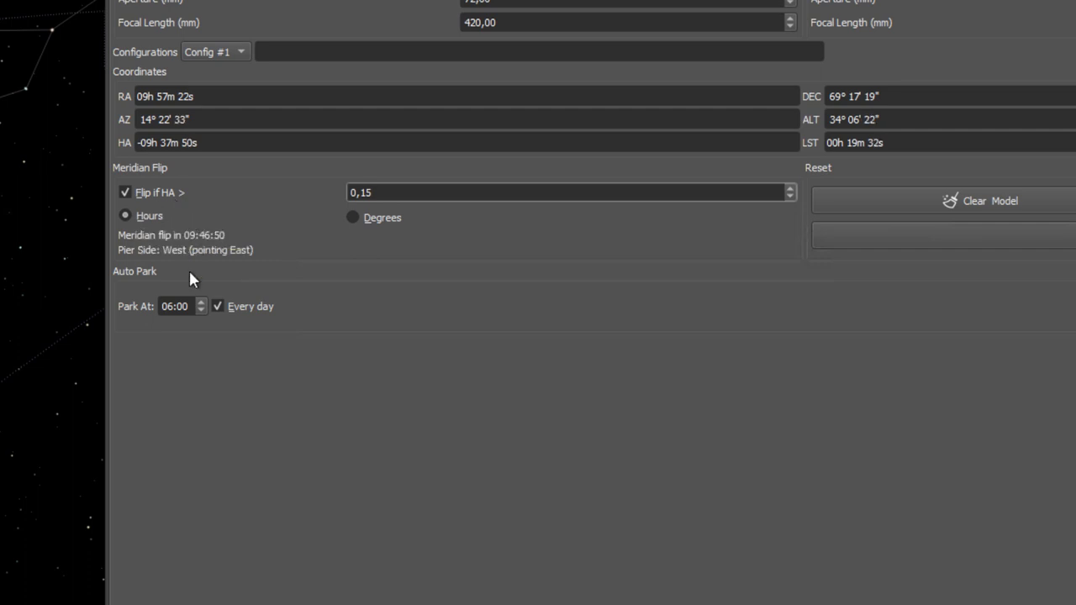
mouse_move(195, 253)
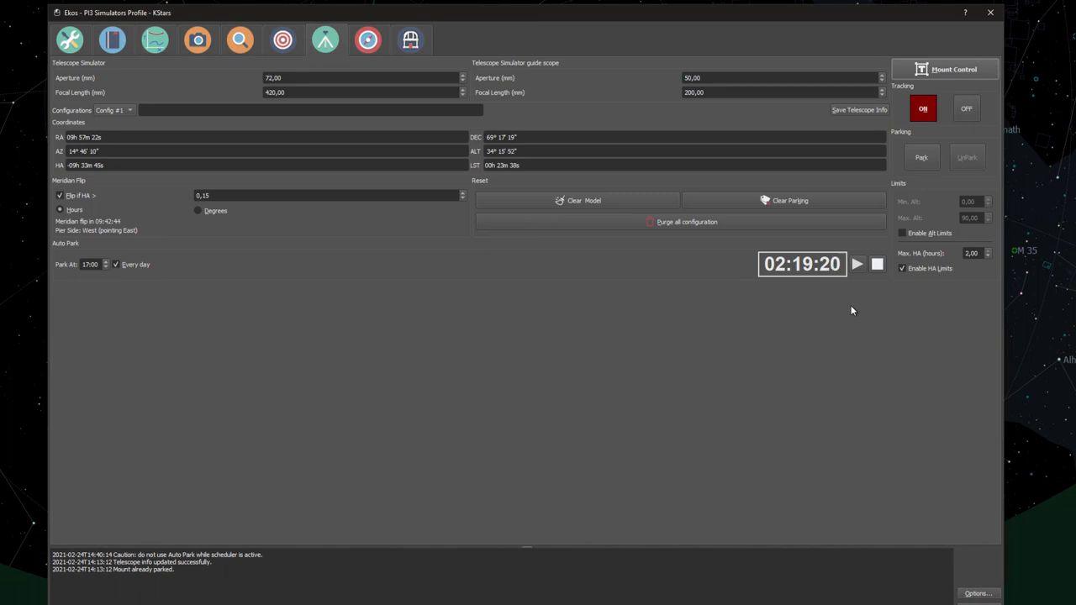
mouse_move(841, 307)
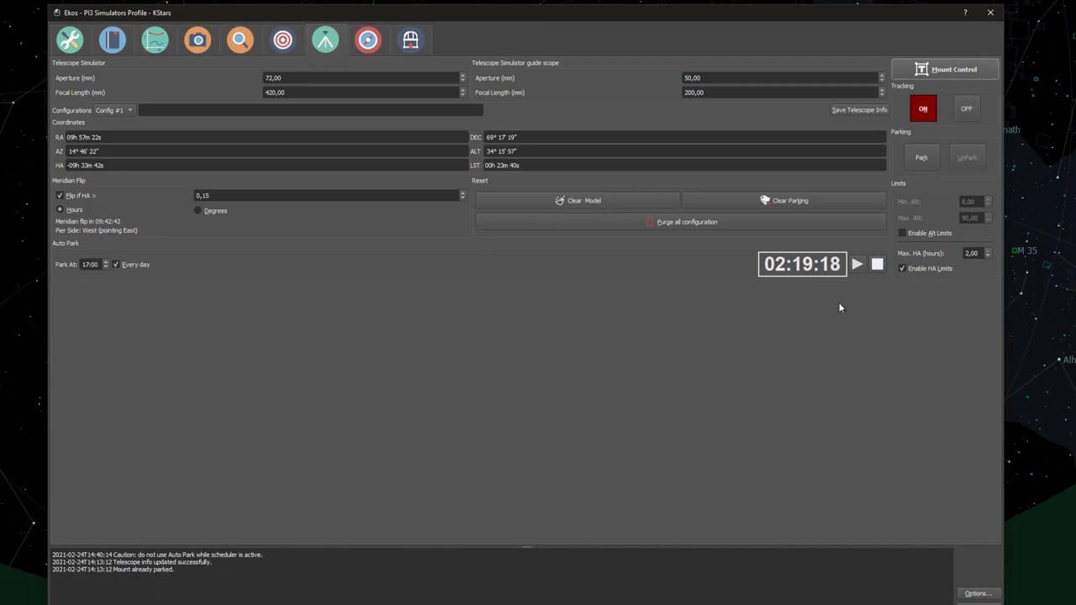
In the Align module's Load & Slew dialog, pick a FITS frame from 0025_M45 > Light
left_click(282, 40)
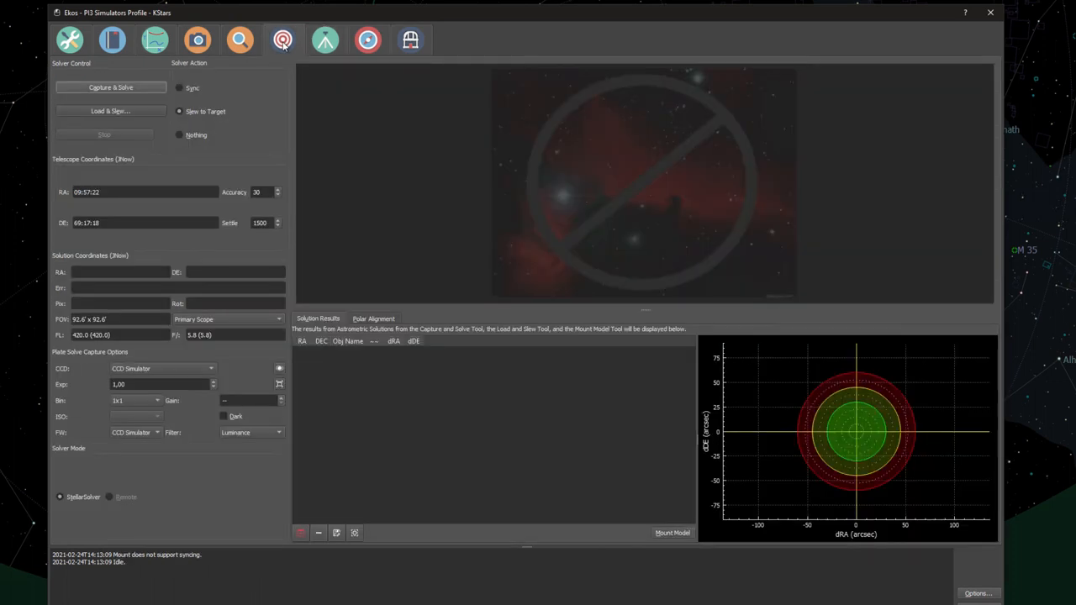
mouse_move(284, 40)
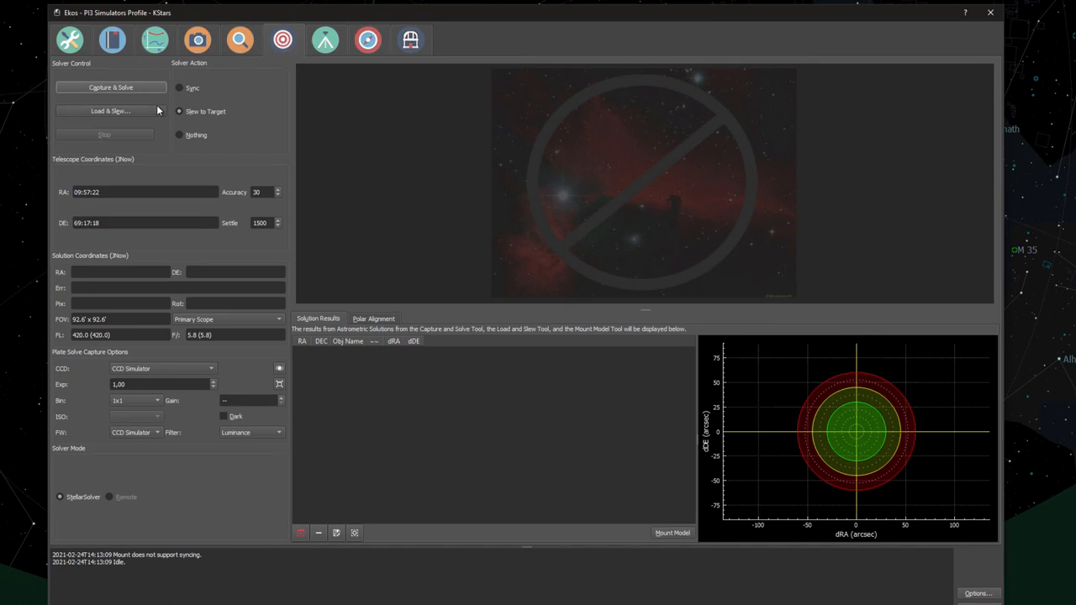
left_click(109, 110)
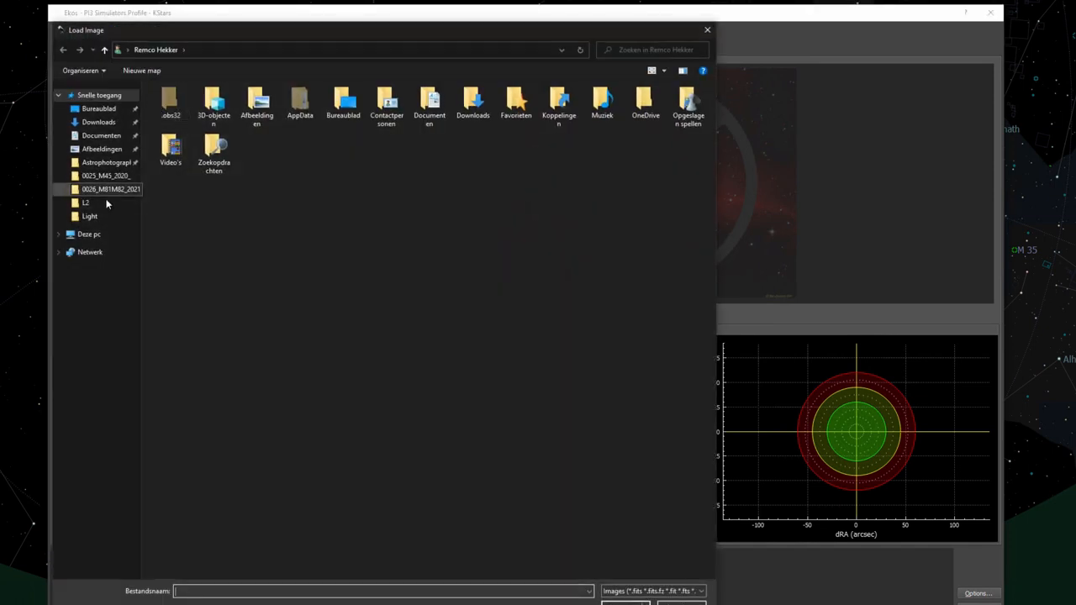
double_click(105, 175)
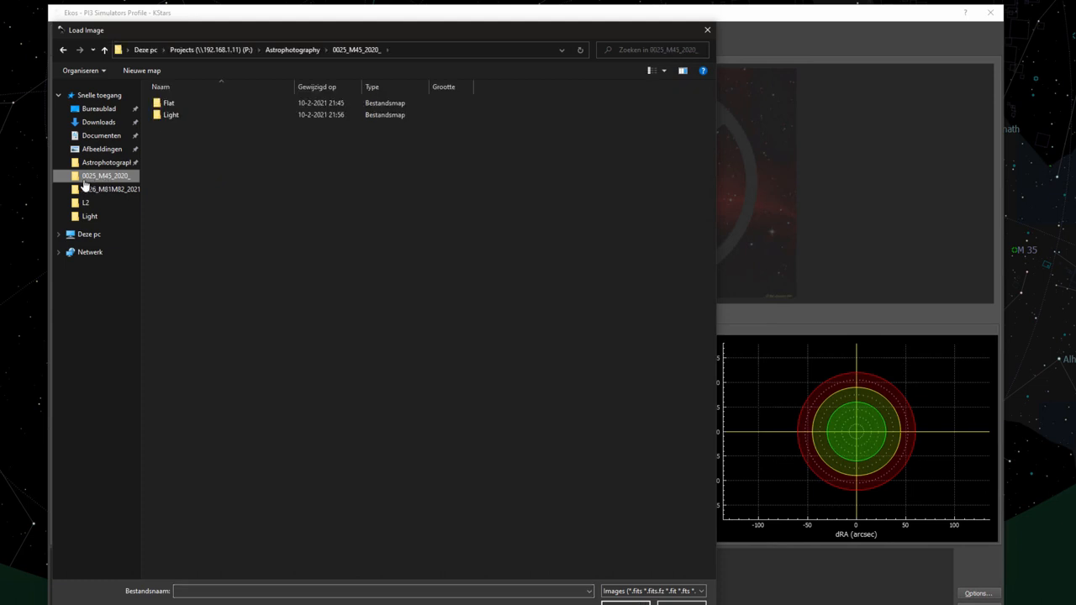
double_click(169, 114)
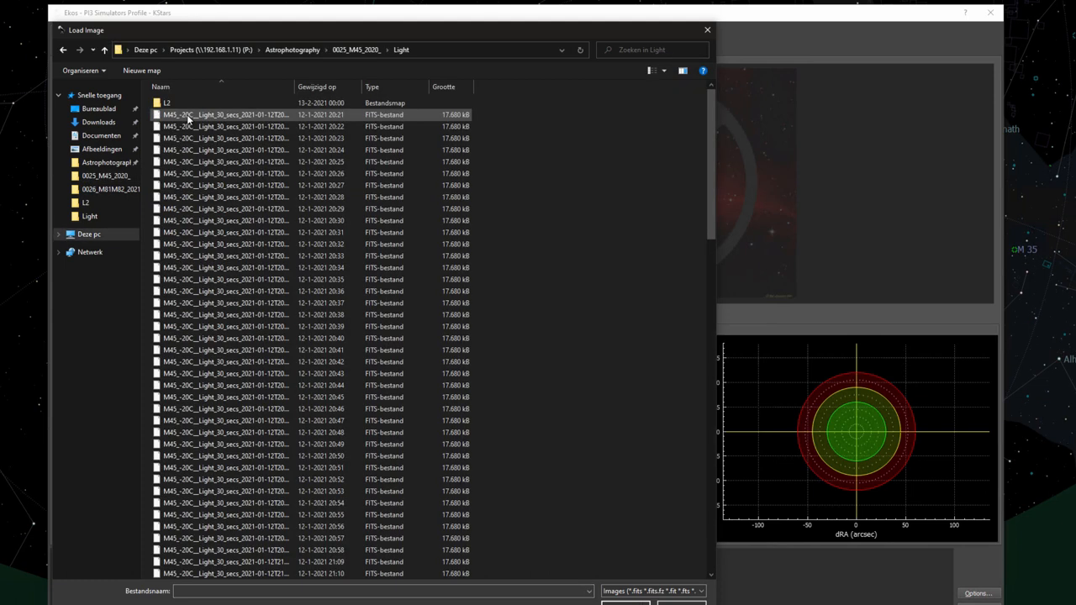
left_click(222, 138)
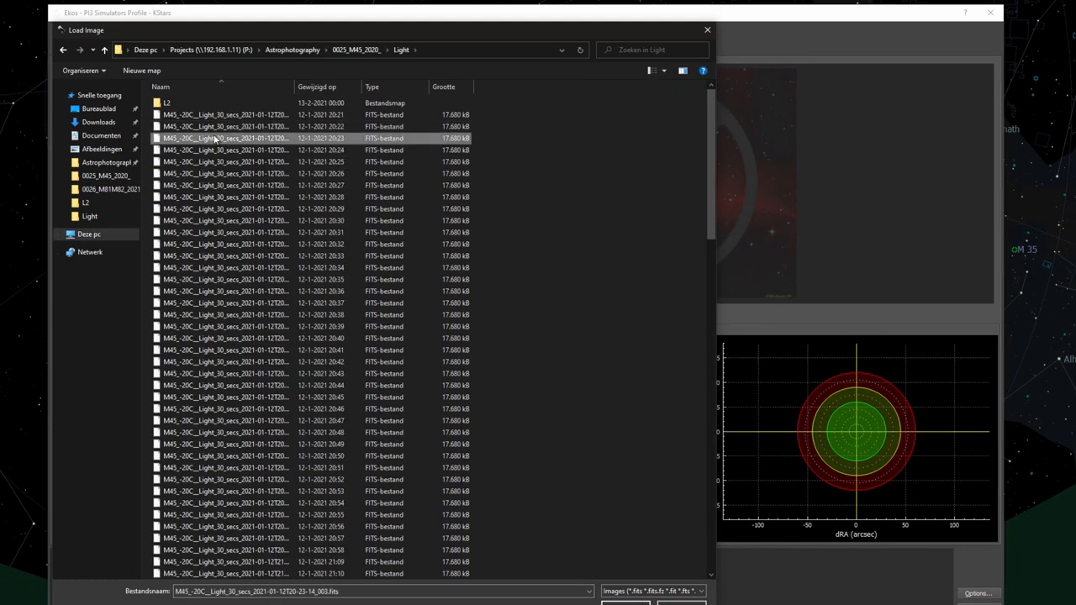